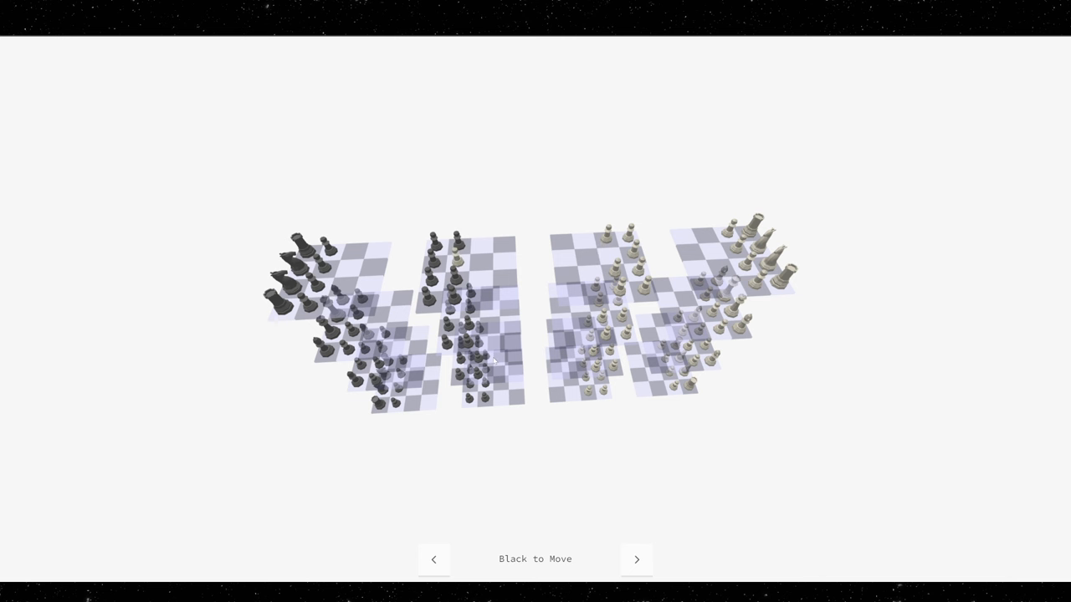
# Step the match forward past Black's move so White is to move
pyautogui.click(636, 559)
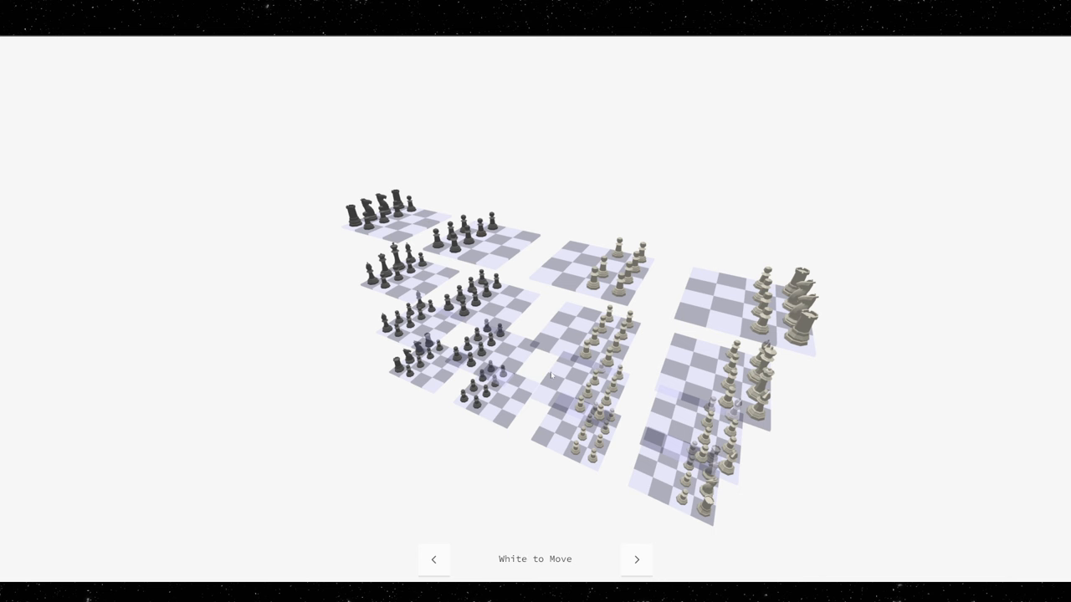
# Step the match forward past White's move so Black is to move again
pyautogui.click(636, 559)
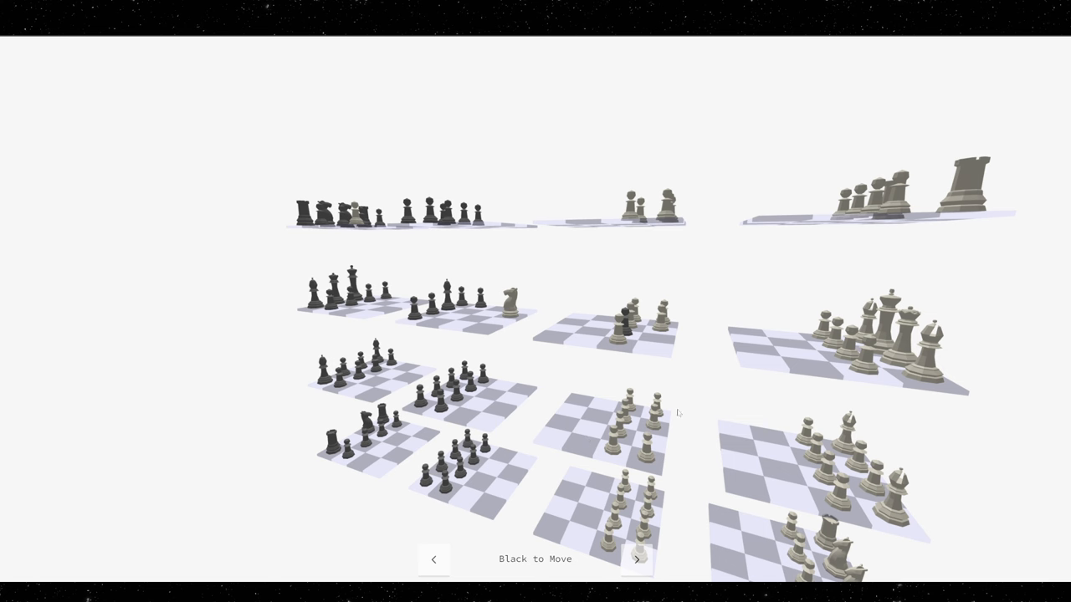
pyautogui.click(636, 559)
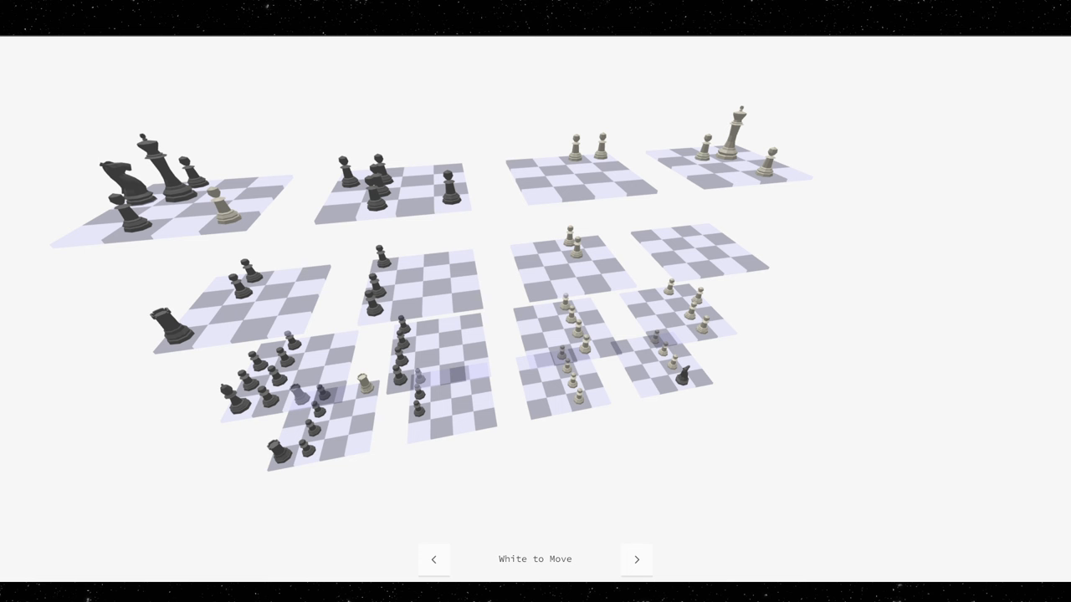